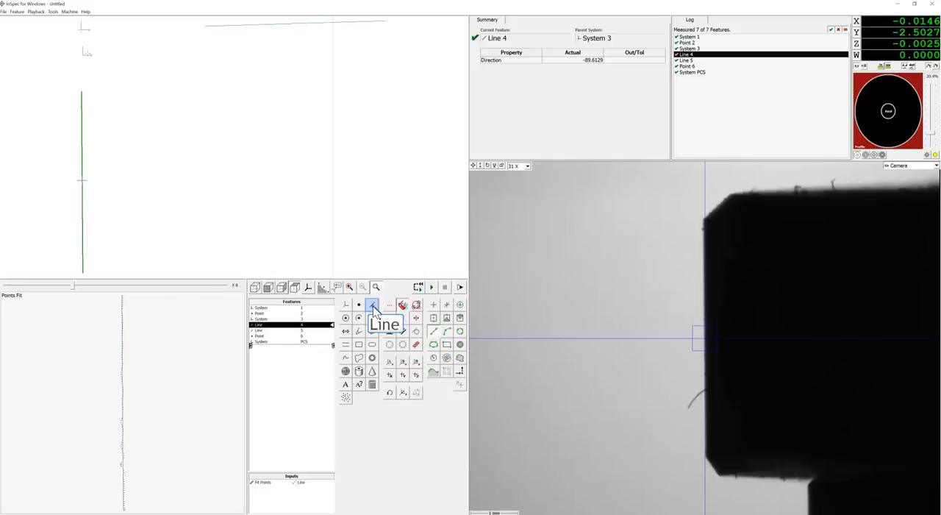
# Measure Line 9 from edge points along the part's vertical edge.
pyautogui.click(374, 304)
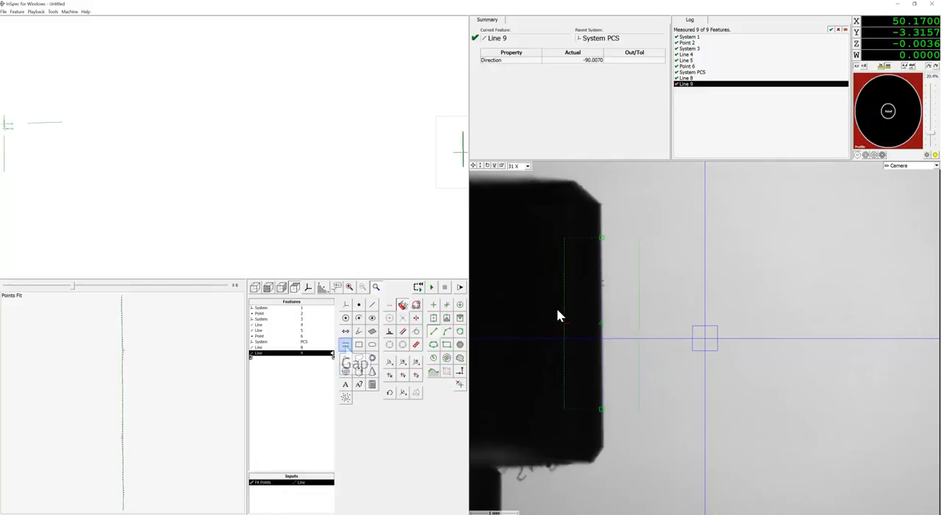
pyautogui.moveTo(359, 329)
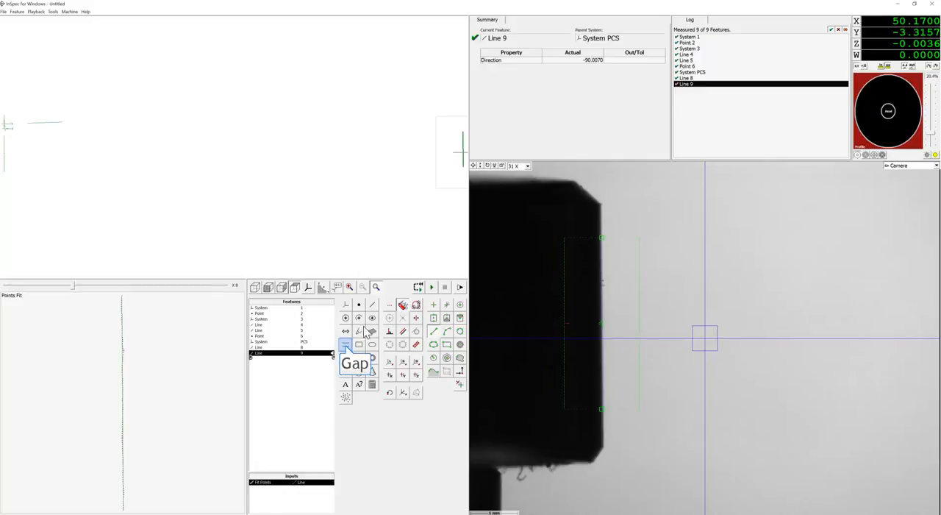
# Construct Gap 10 between the measured lines and create coordinate System 11 from it.
pyautogui.click(345, 346)
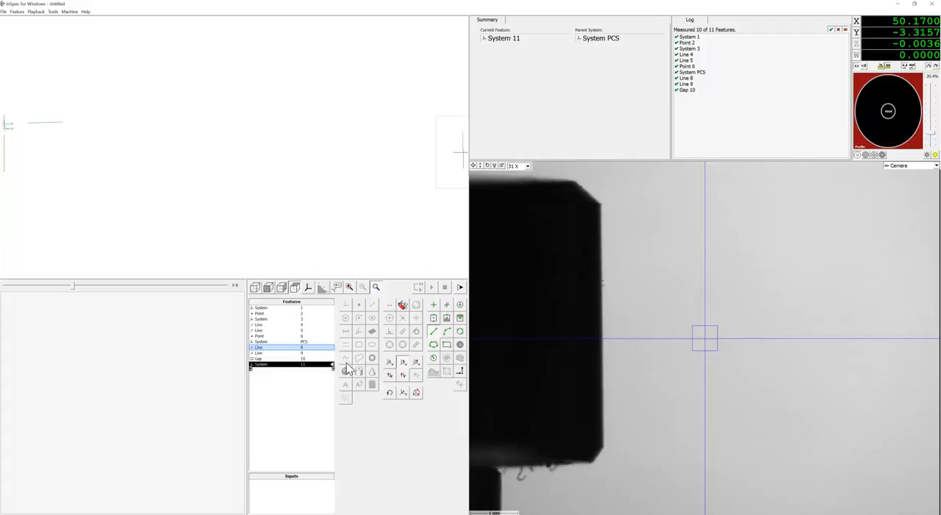
pyautogui.click(264, 353)
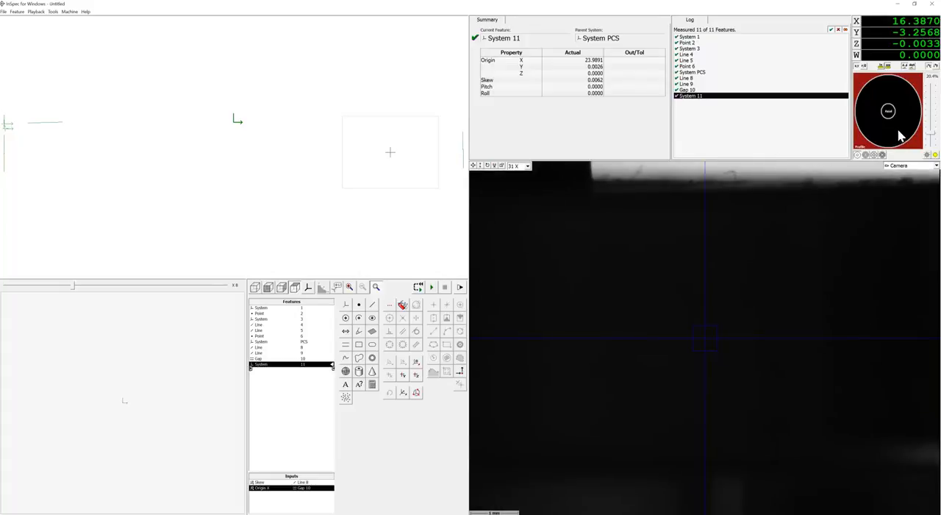
pyautogui.moveTo(927, 155)
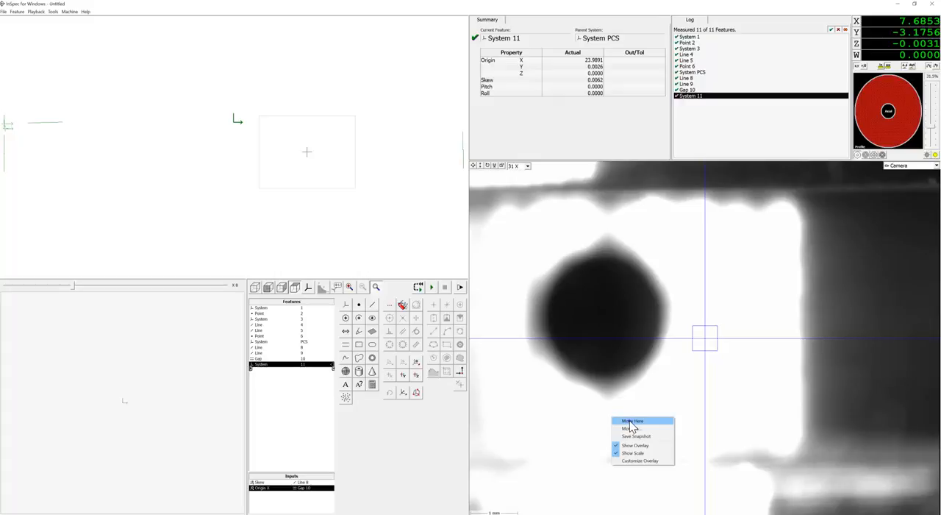
# Refresh the live camera image so the round hole on the cylinder shows clearly.
pyautogui.click(633, 420)
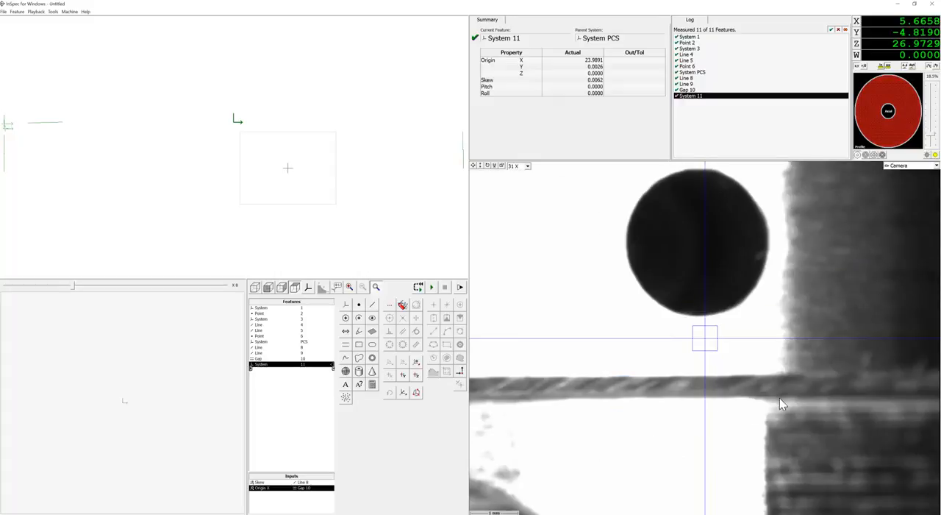
pyautogui.moveTo(936, 182)
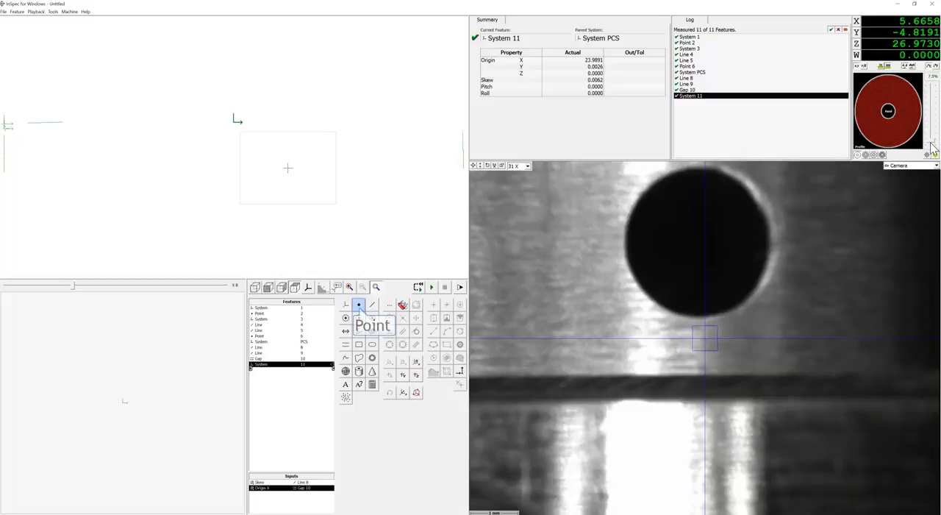
pyautogui.moveTo(486, 195)
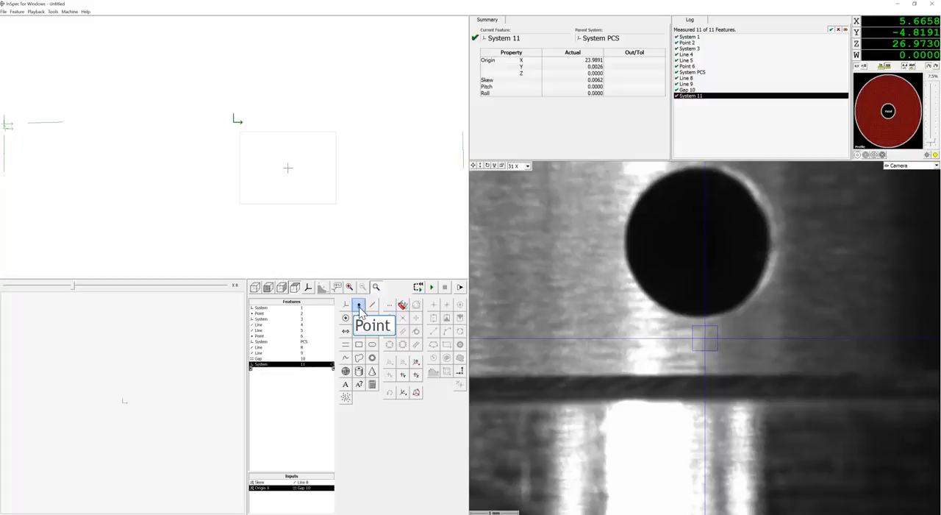
# Measure focus Point 12 on the cylinder surface for System 13's Z origin.
pyautogui.click(359, 305)
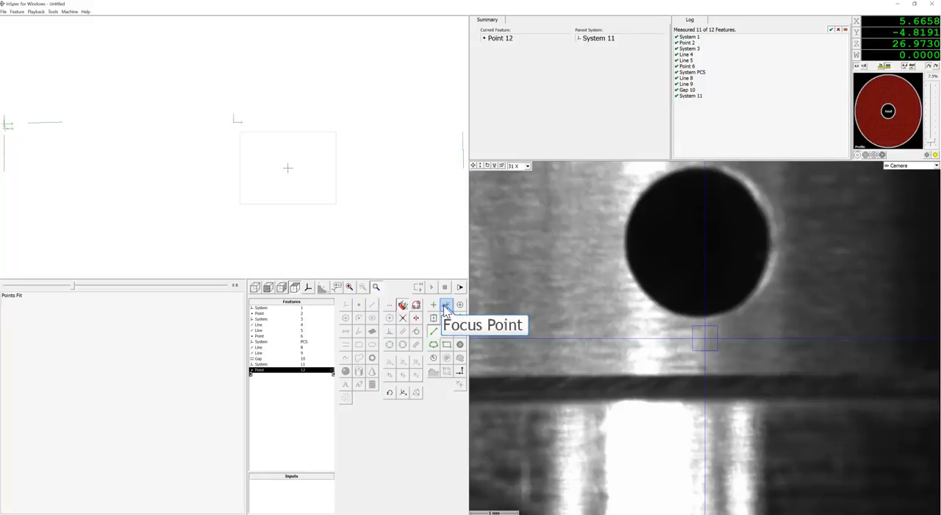
pyautogui.moveTo(630, 312)
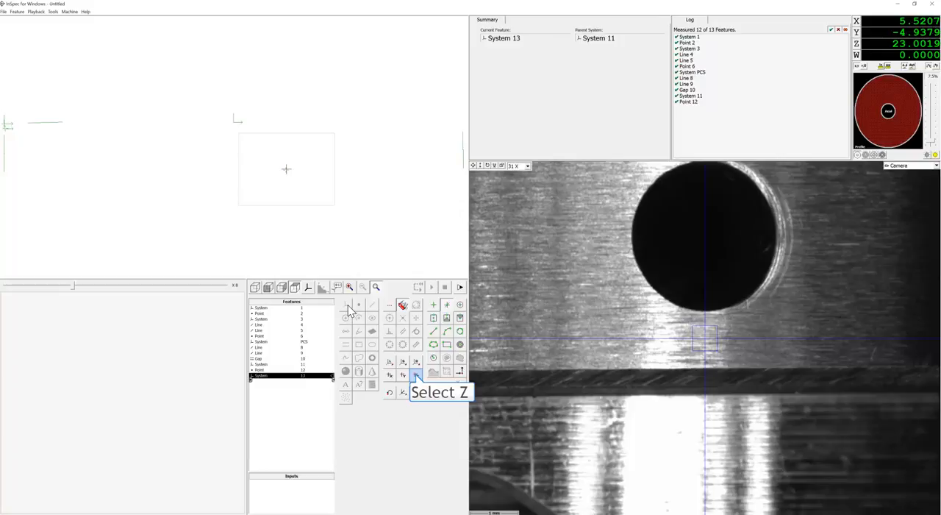
pyautogui.moveTo(419, 382)
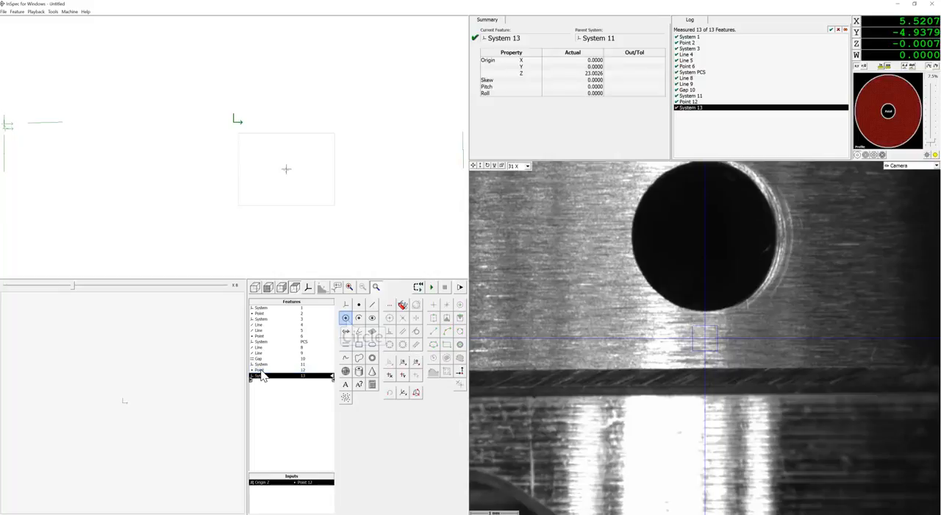
pyautogui.moveTo(344, 317)
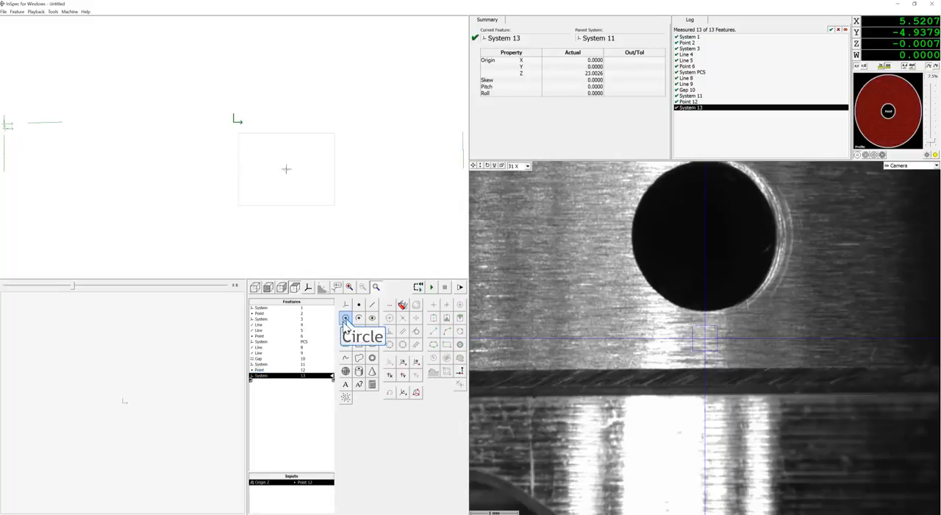
# Measure the round hole as Circle 14 referenced to System 13.
pyautogui.click(345, 318)
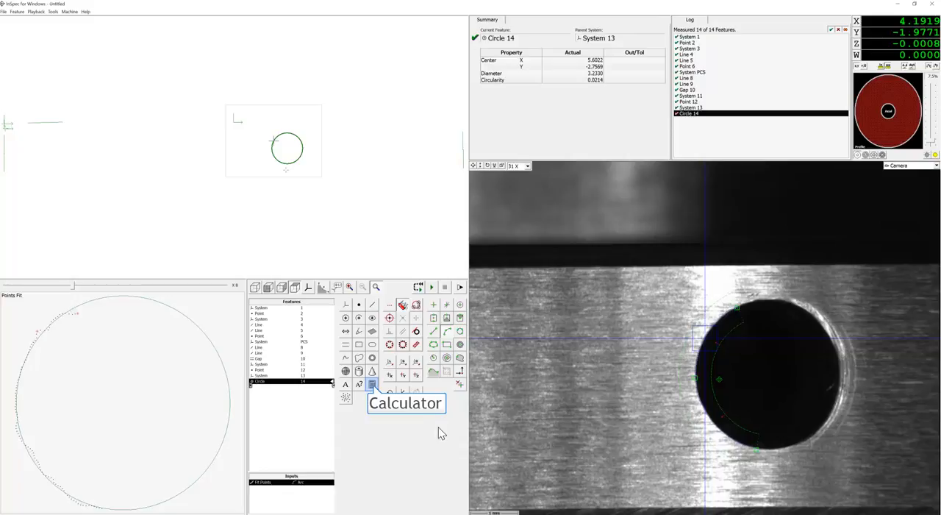
# Build a Calculator expression taking the arcsine of Circle 14's Y value over its width.
pyautogui.click(371, 384)
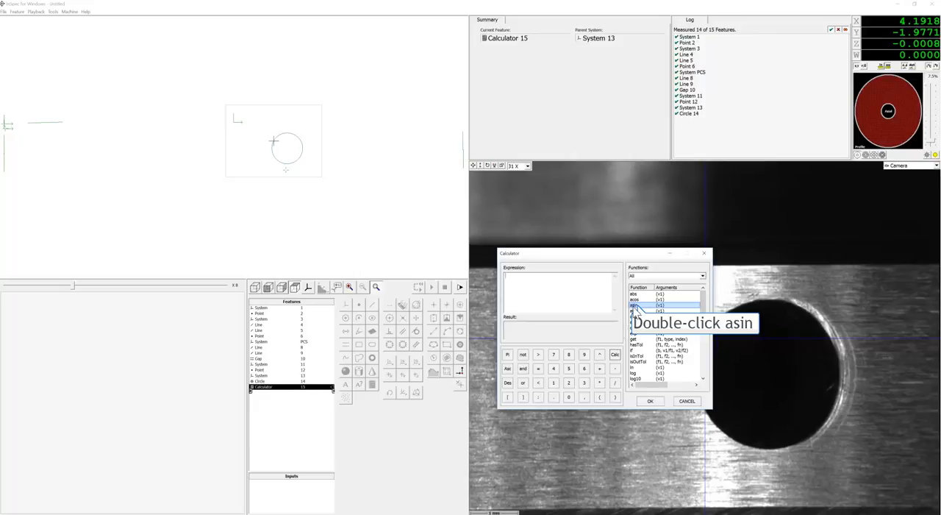
pyautogui.doubleClick(636, 306)
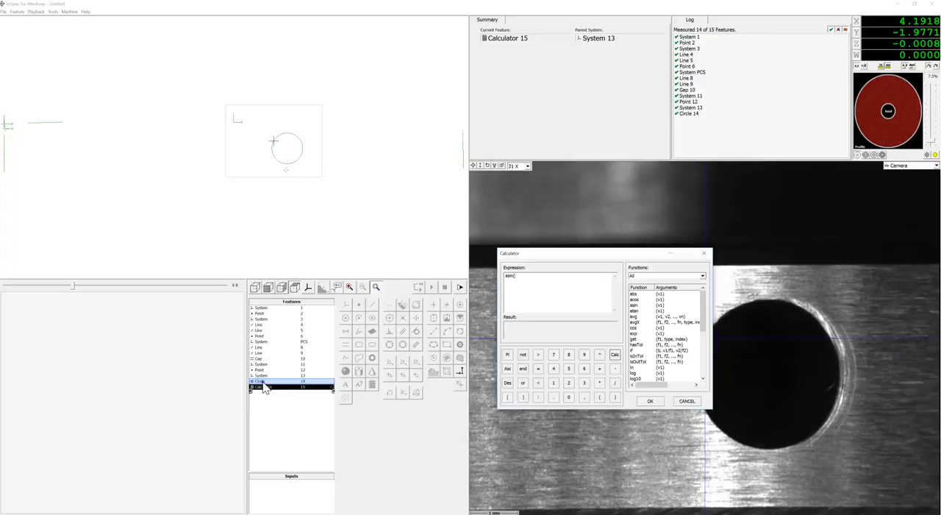
pyautogui.click(263, 385)
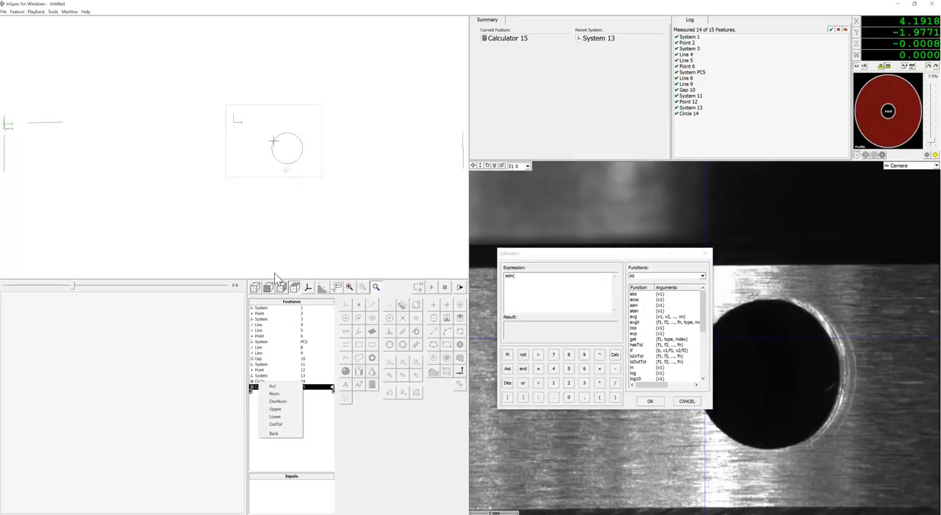
pyautogui.click(273, 385)
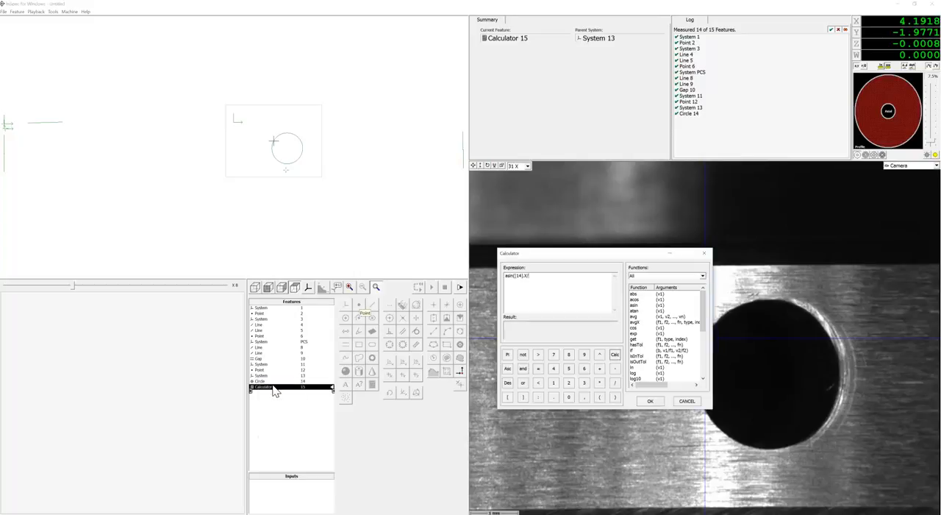
pyautogui.click(276, 359)
pyautogui.write('(')
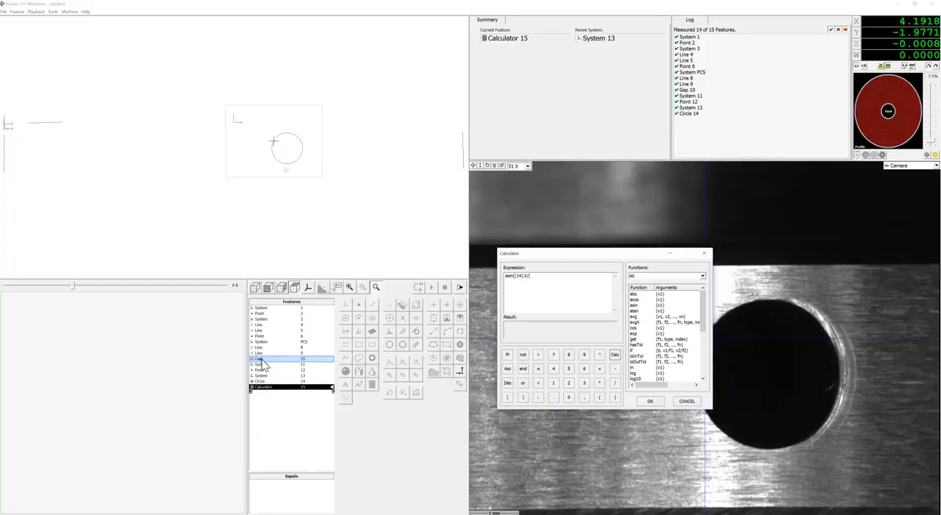
pyautogui.click(261, 387)
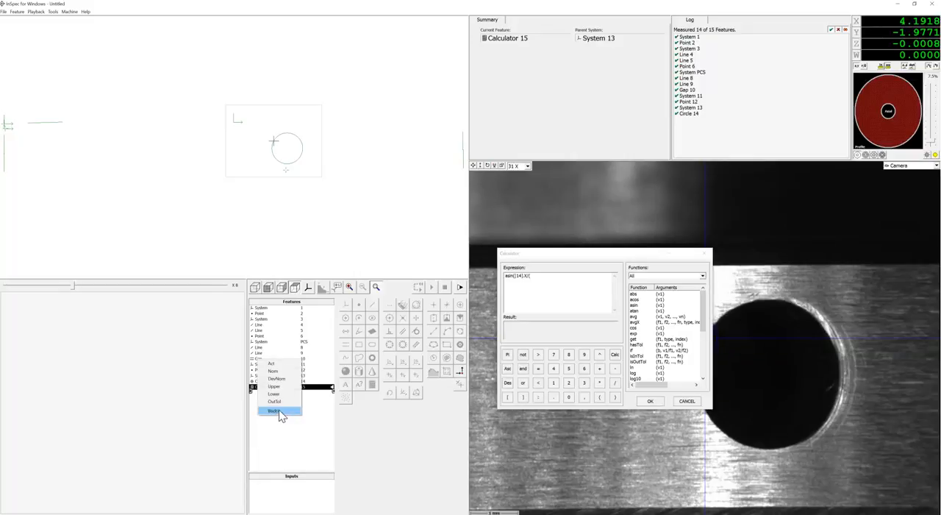
pyautogui.click(274, 410)
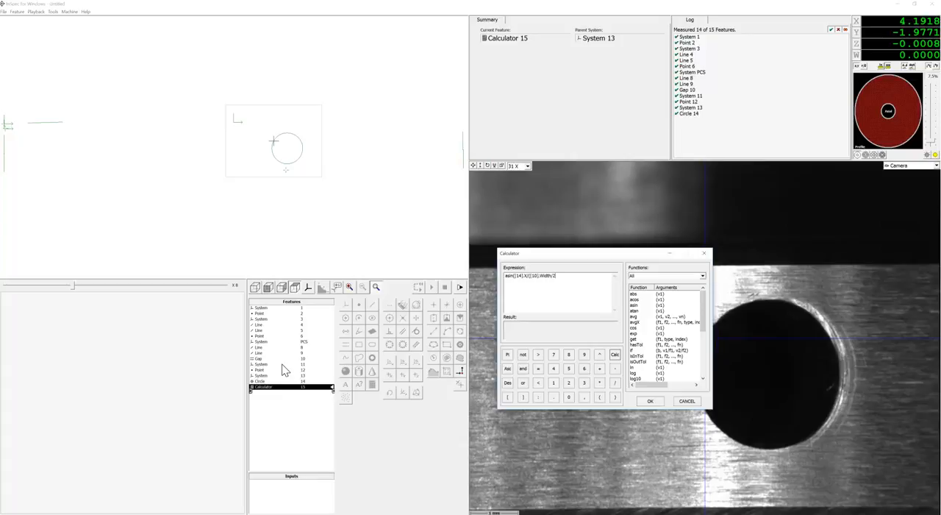
pyautogui.write('))')
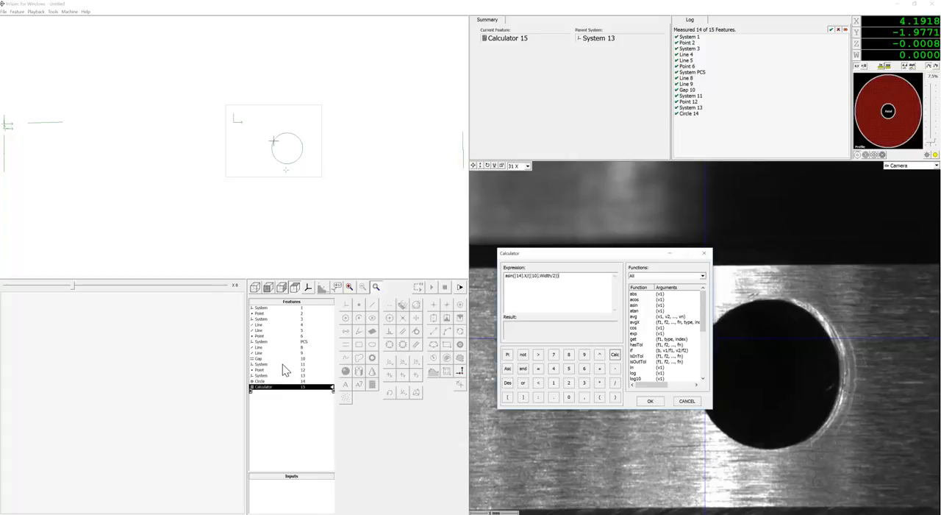
pyautogui.moveTo(615, 355)
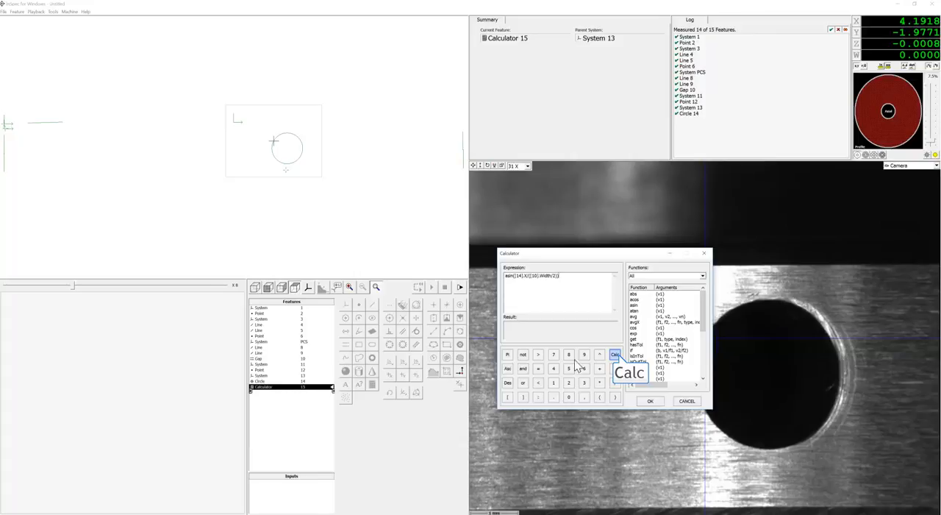
# Calculate the expression, giving 13.5045, and accept it as Calculator 15.
pyautogui.click(615, 354)
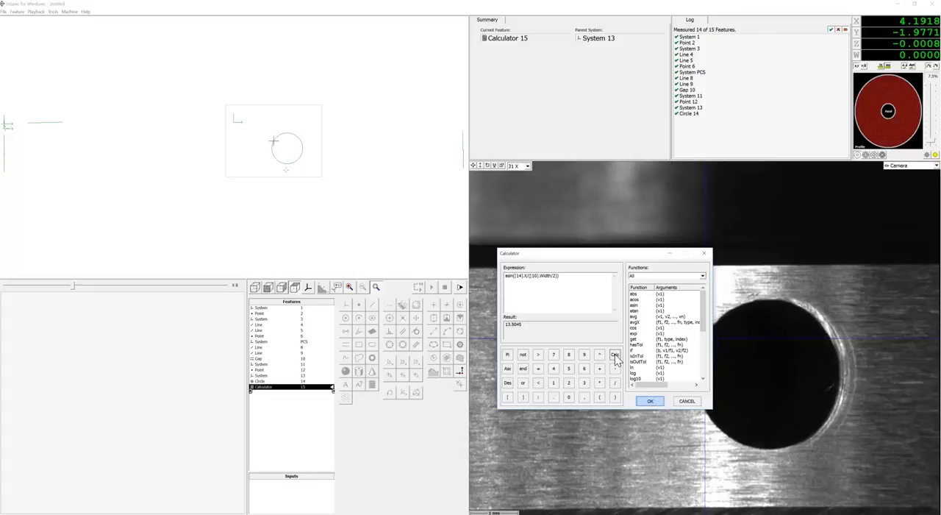
pyautogui.click(650, 400)
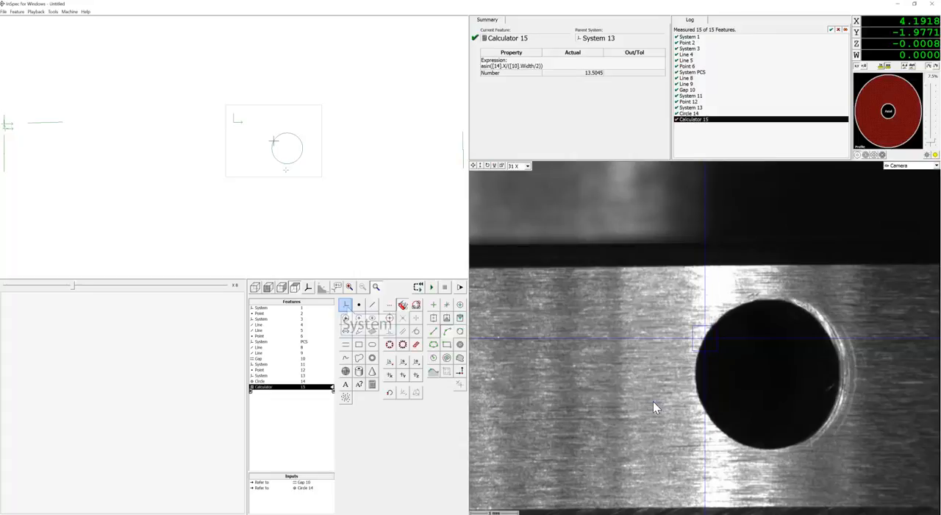
pyautogui.moveTo(375, 359)
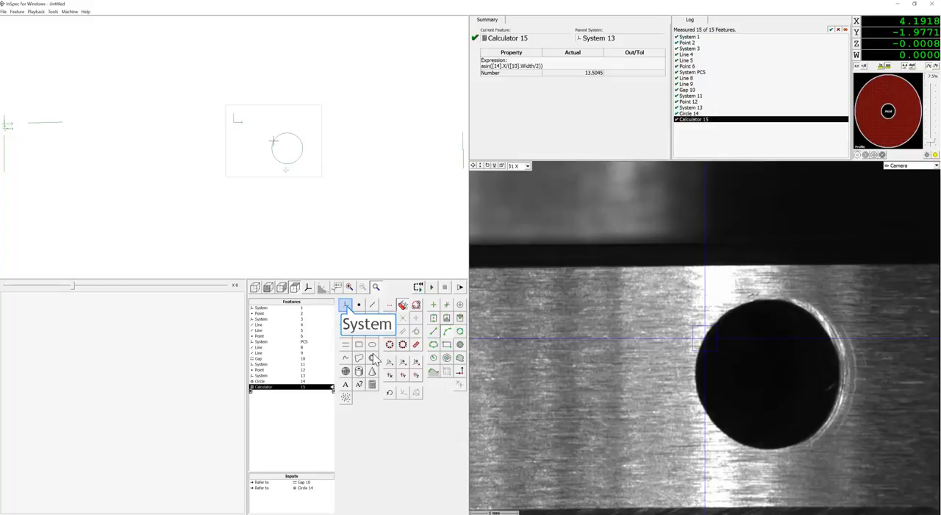
# Create offset System 16 rotated by the Calculator 15 result so W reads -13.5045.
pyautogui.click(403, 391)
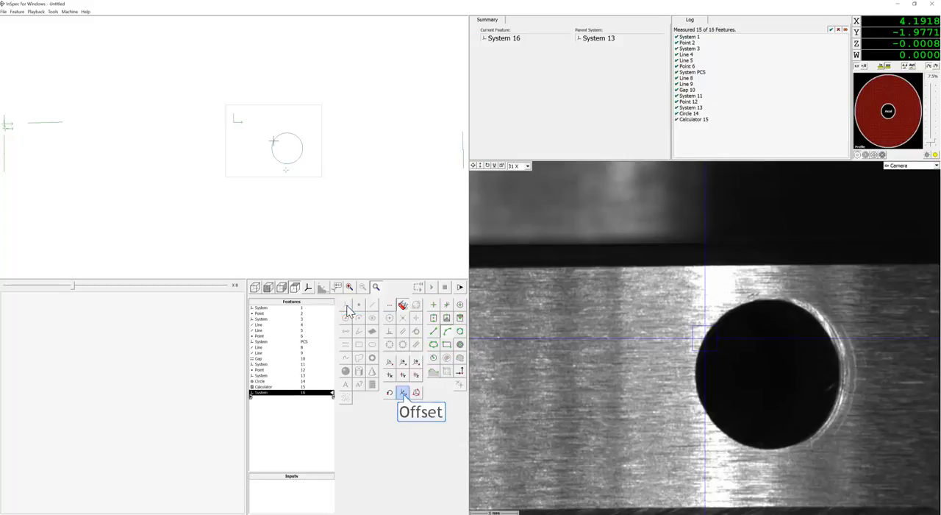
pyautogui.moveTo(403, 396)
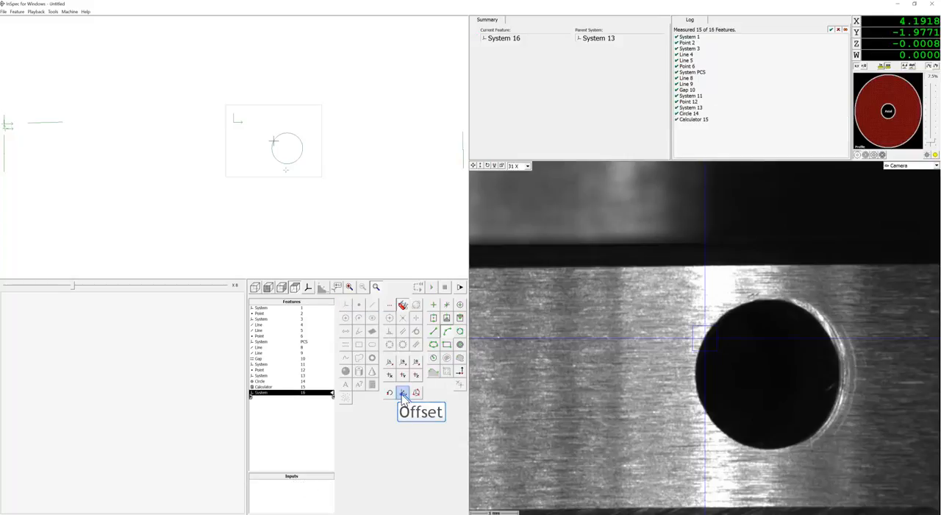
pyautogui.click(403, 391)
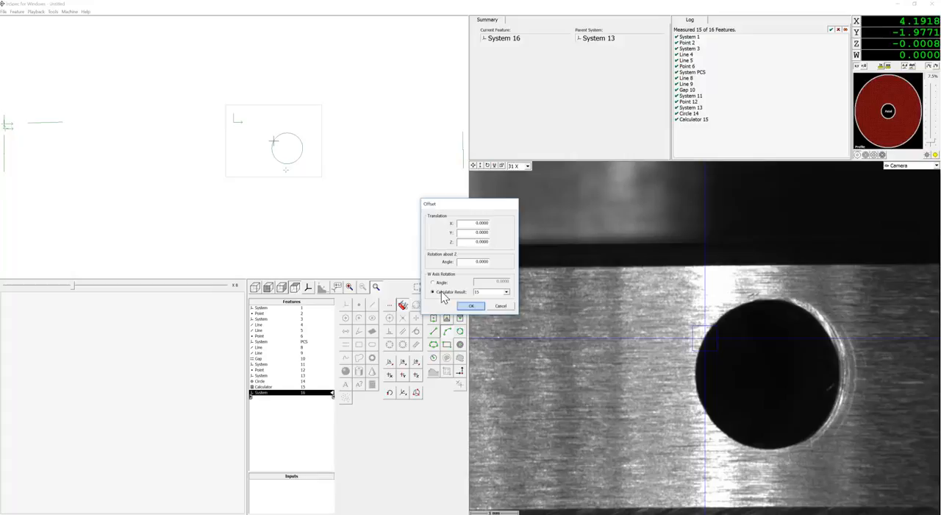
pyautogui.click(471, 306)
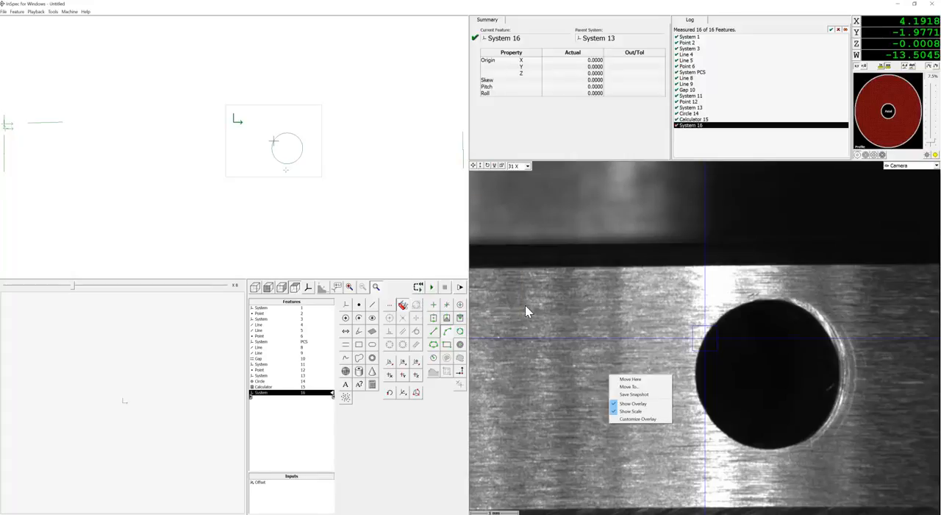
pyautogui.moveTo(882, 170)
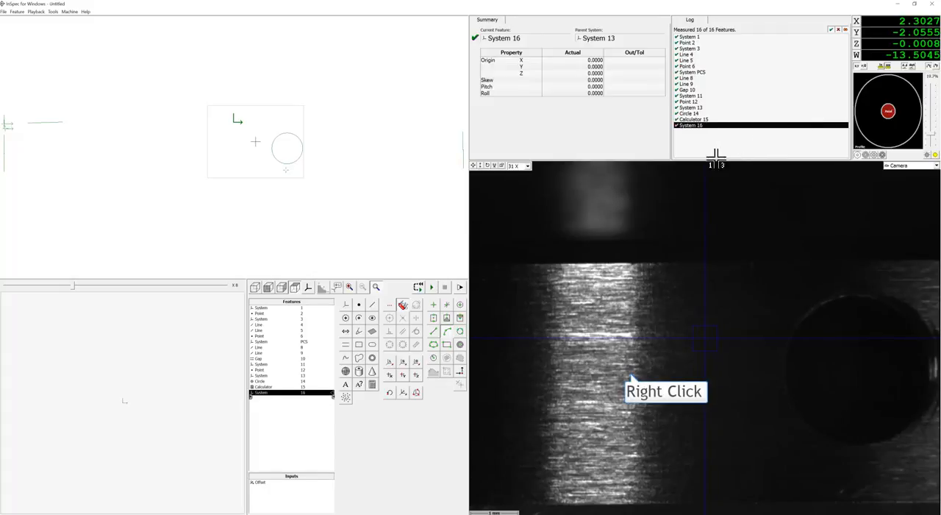
# Move the machine absolute to the entered coordinates, returning W to about zero.
pyautogui.rightClick(634, 383)
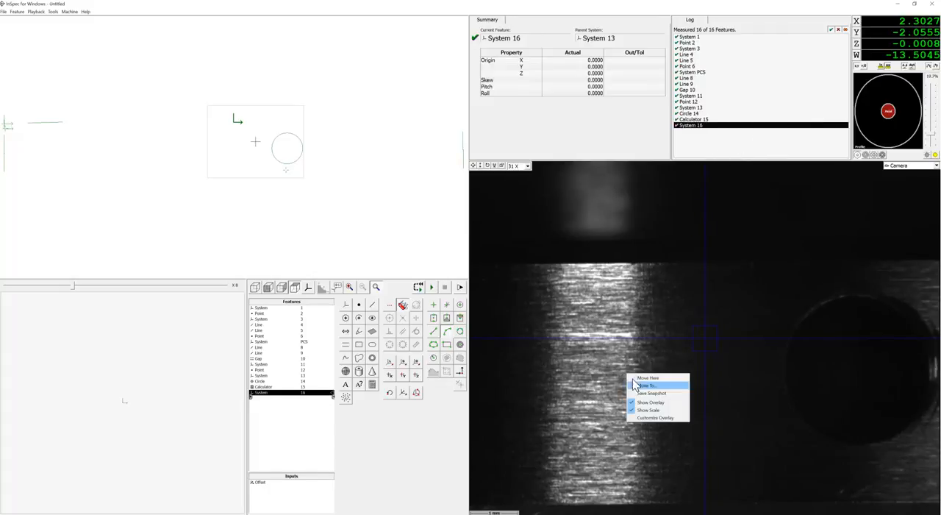
pyautogui.click(644, 385)
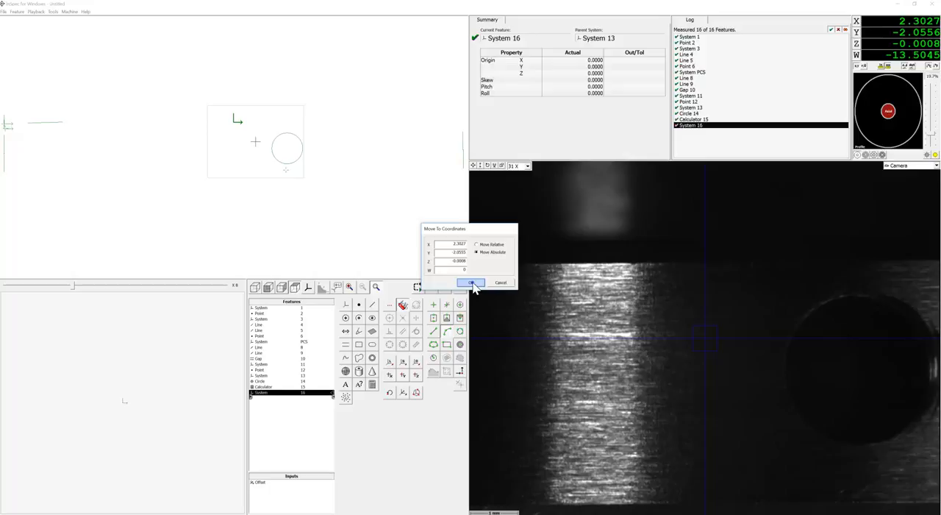
pyautogui.click(471, 283)
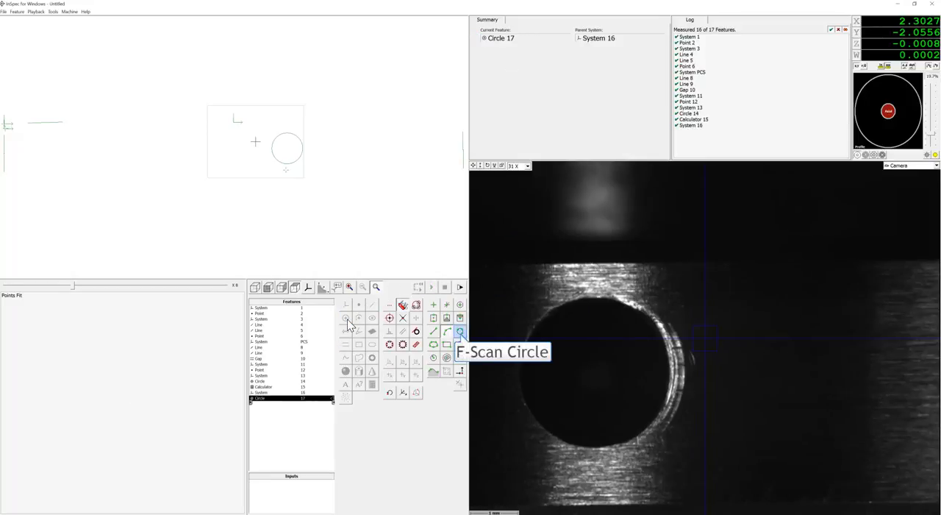
pyautogui.moveTo(459, 332)
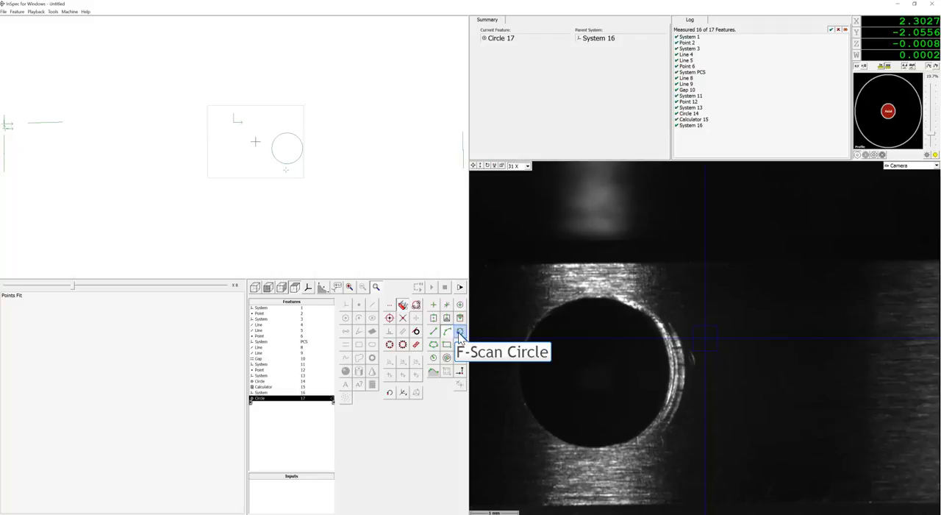
pyautogui.moveTo(852, 235)
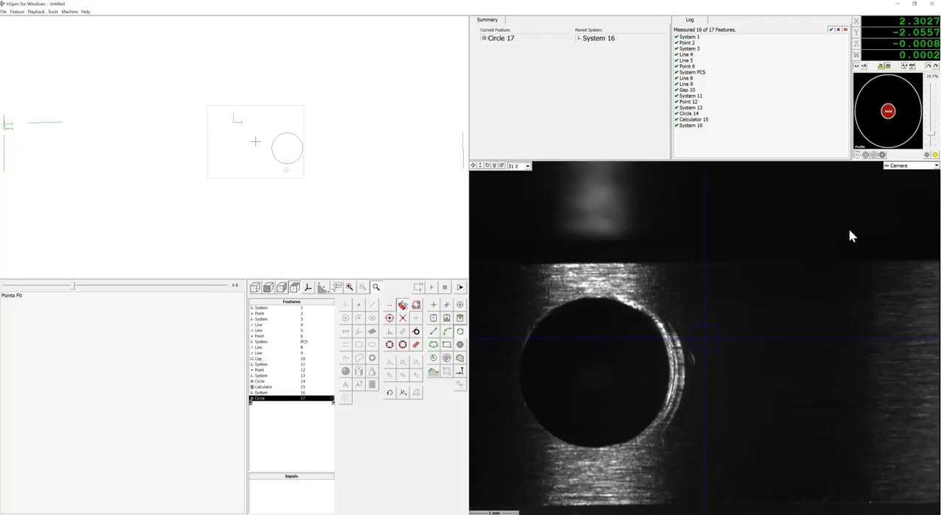
pyautogui.moveTo(885, 140)
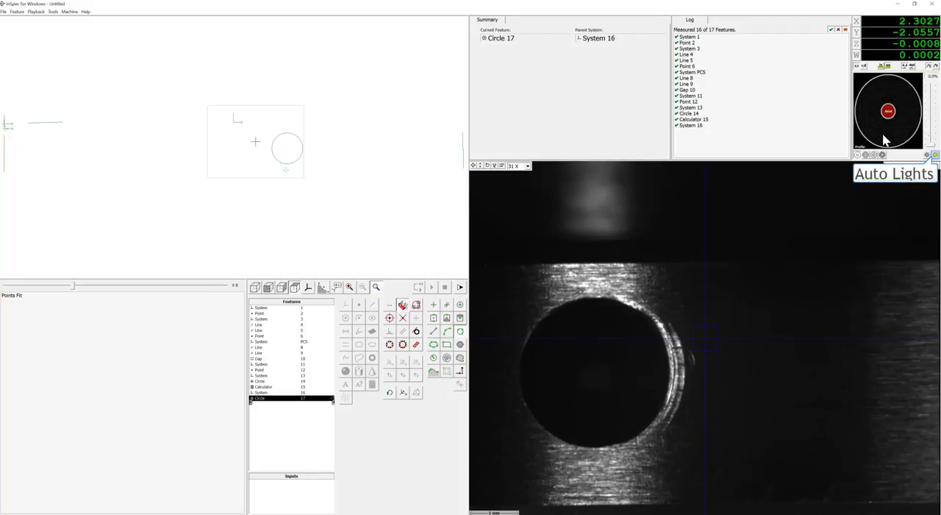